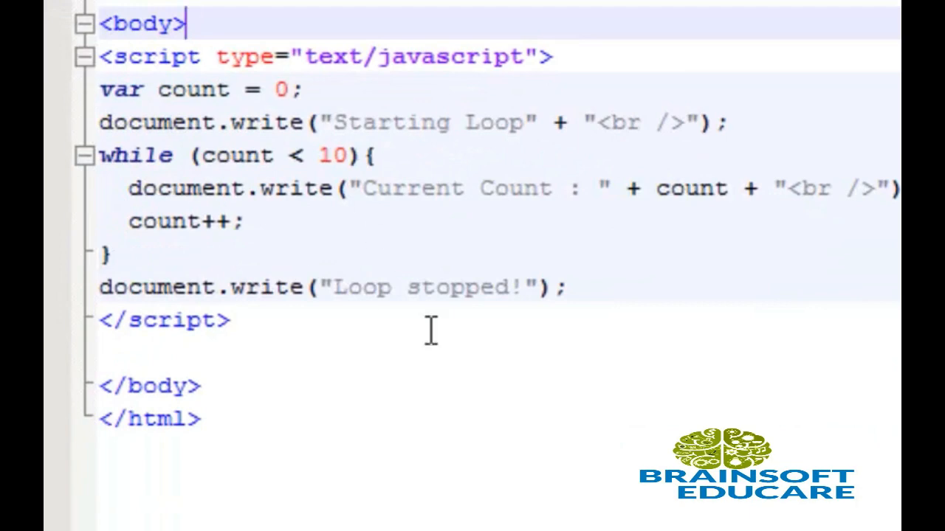
{"action": "mouse_move", "coordinate": [195, 189]}
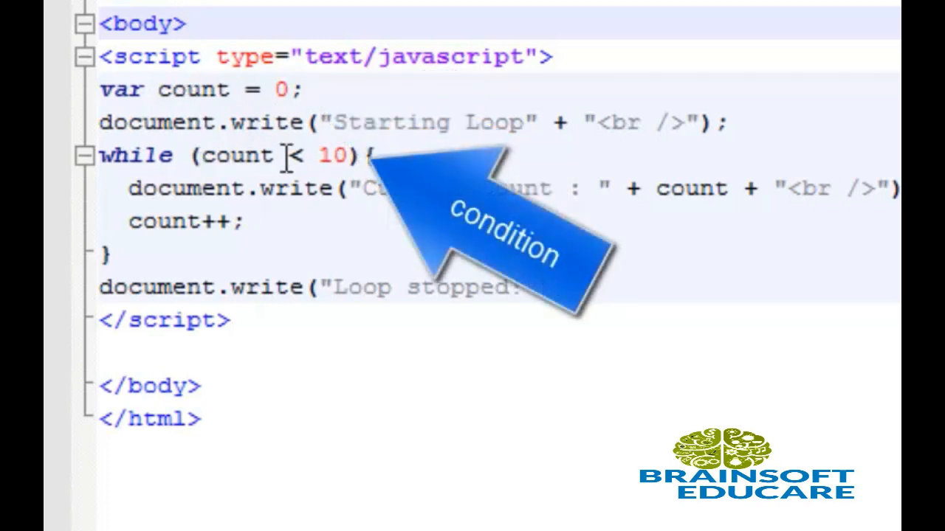
{"action": "mouse_move", "coordinate": [224, 157]}
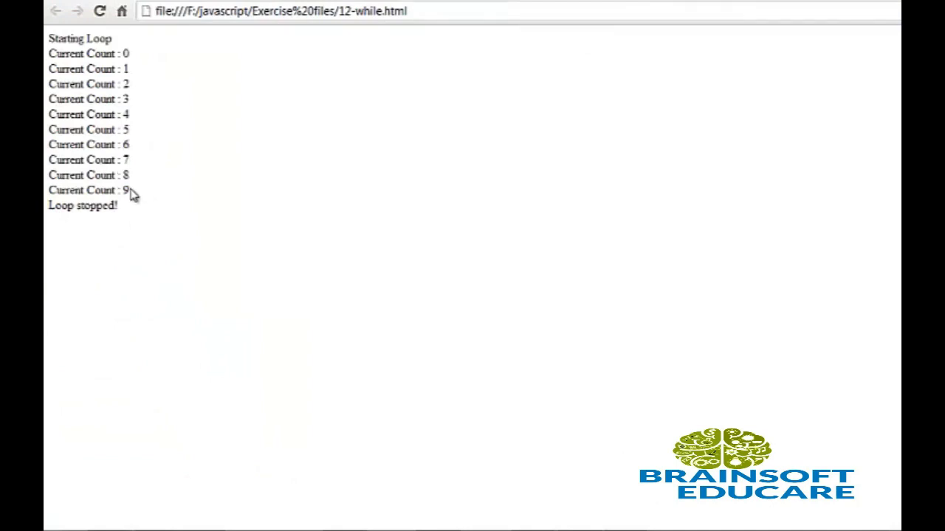
{"action": "mouse_move", "coordinate": [130, 212]}
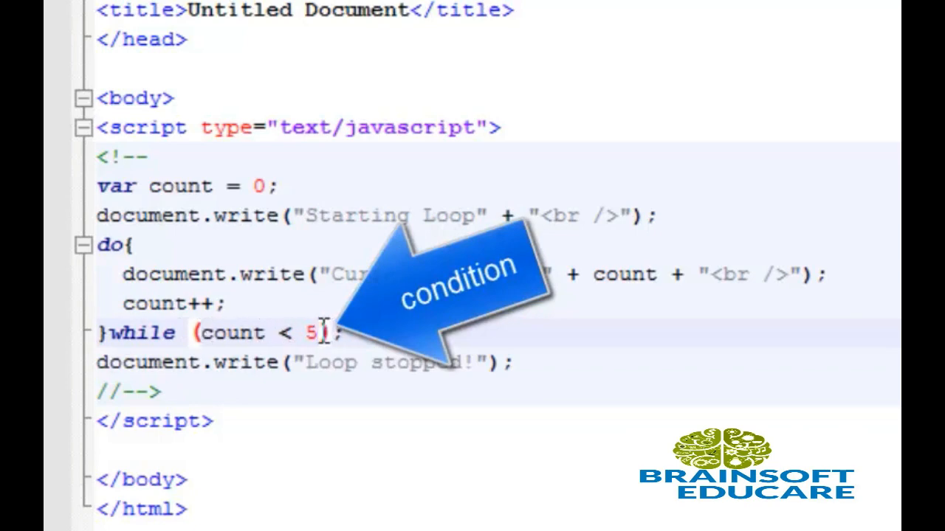
{"action": "mouse_move", "coordinate": [155, 288]}
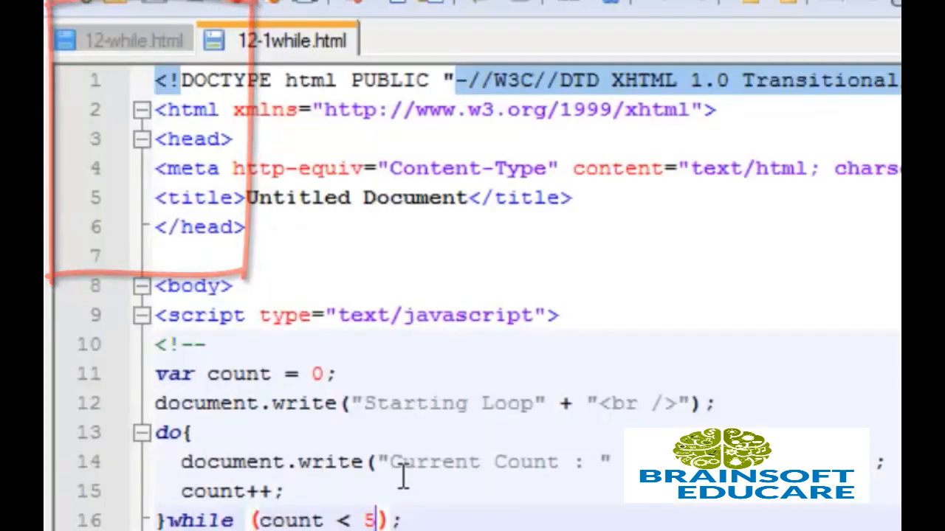
{"action": "scroll", "scroll_direction": "down", "scroll_amount": 3}
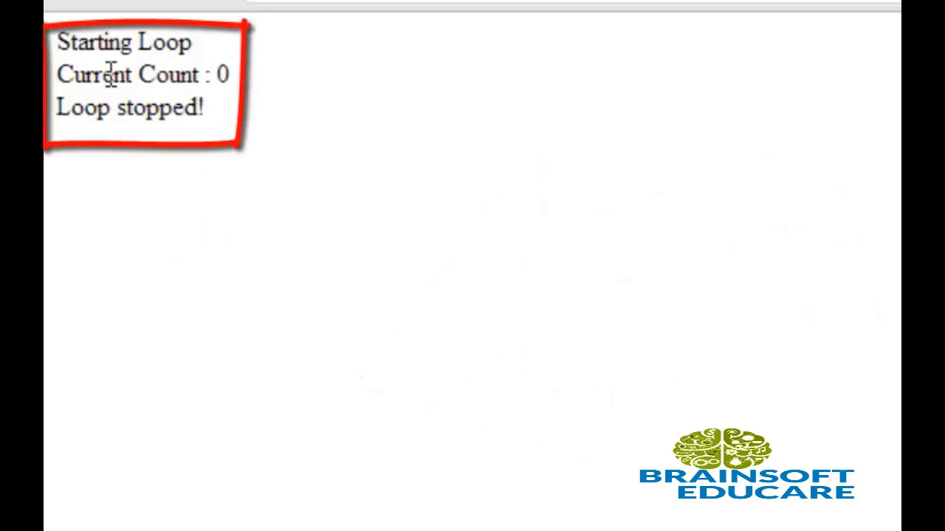
{"action": "mouse_move", "coordinate": [278, 118]}
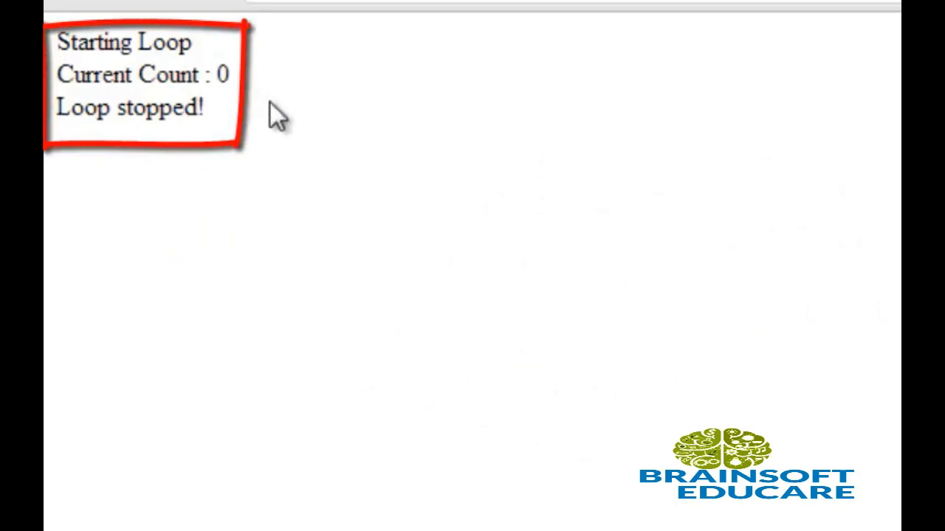